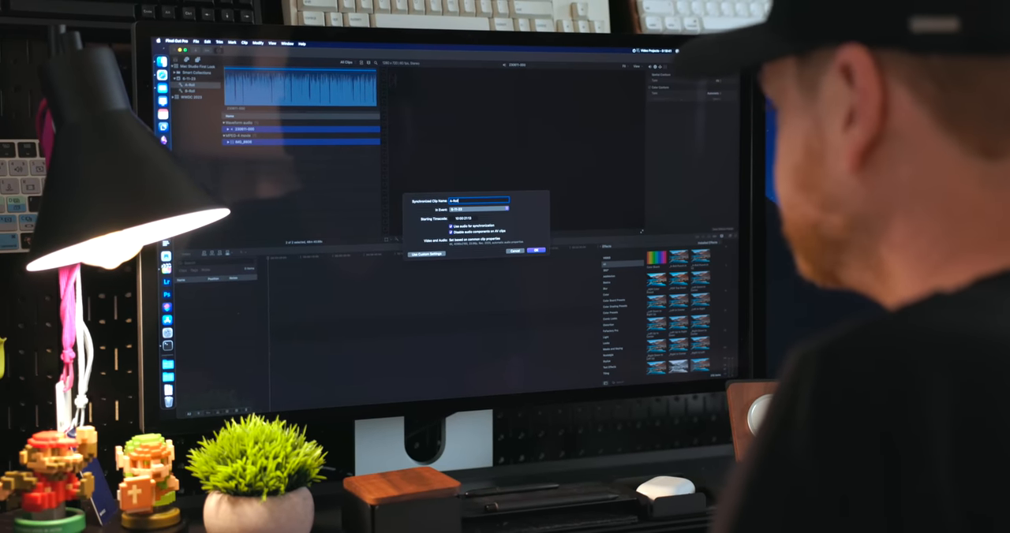
Turn on Denoise in the Enhance dialog for the fabric close-up and run it.
left_click(538, 250)
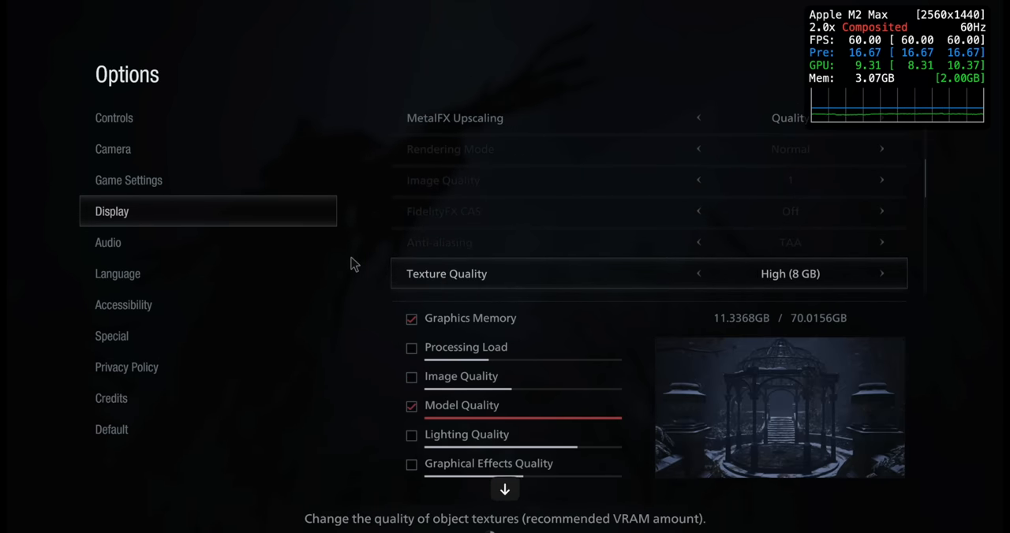
scroll("down", 3)
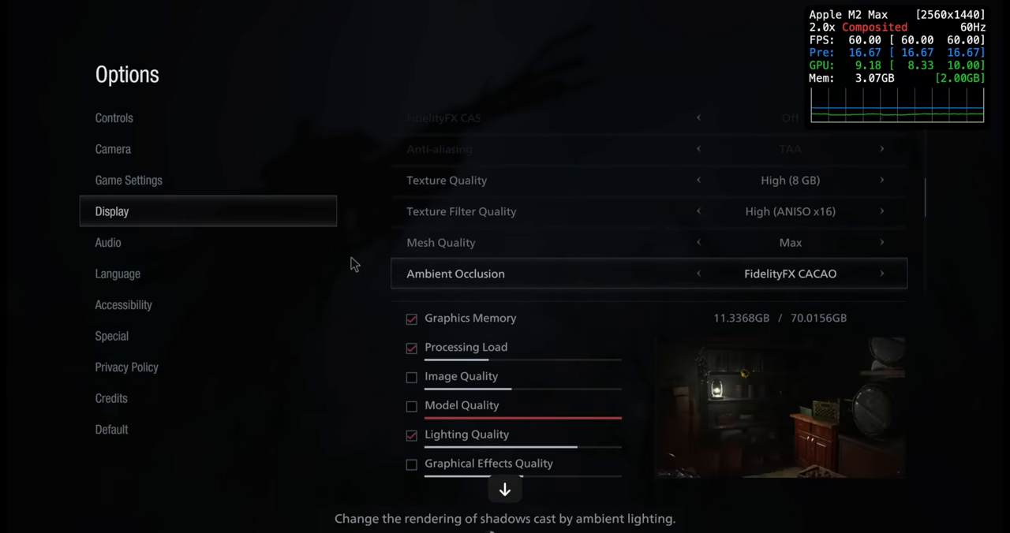
scroll("down", 3)
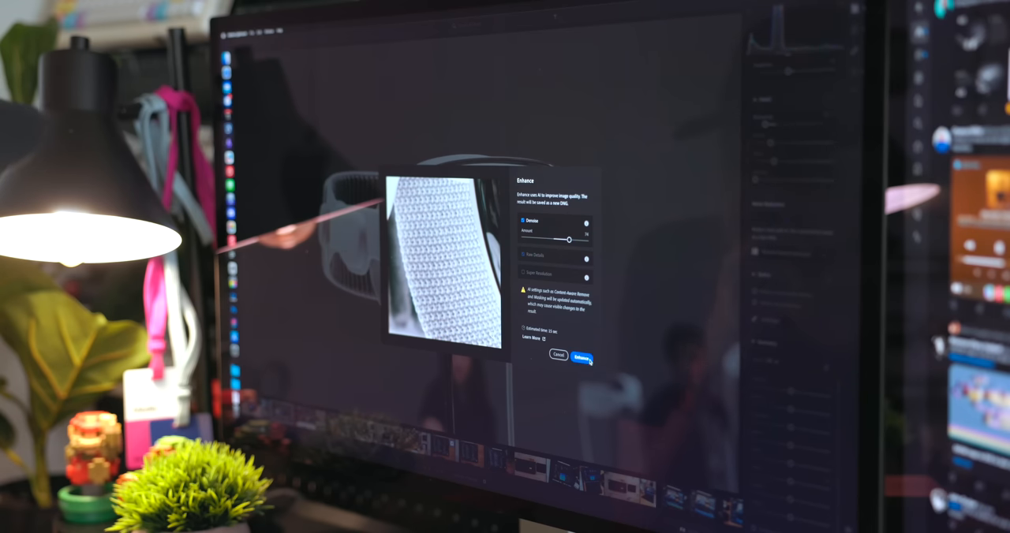
left_click(580, 358)
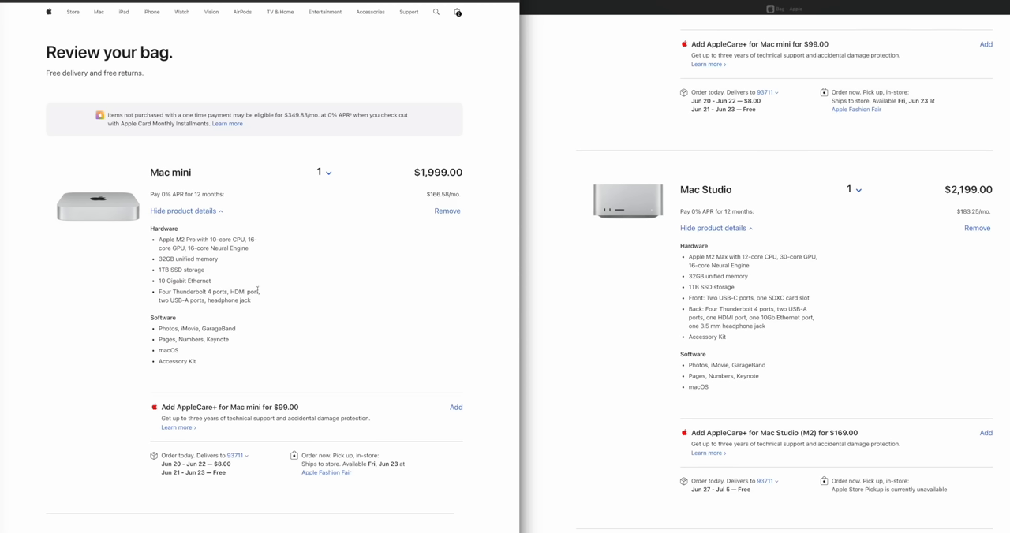
mouse_move(278, 254)
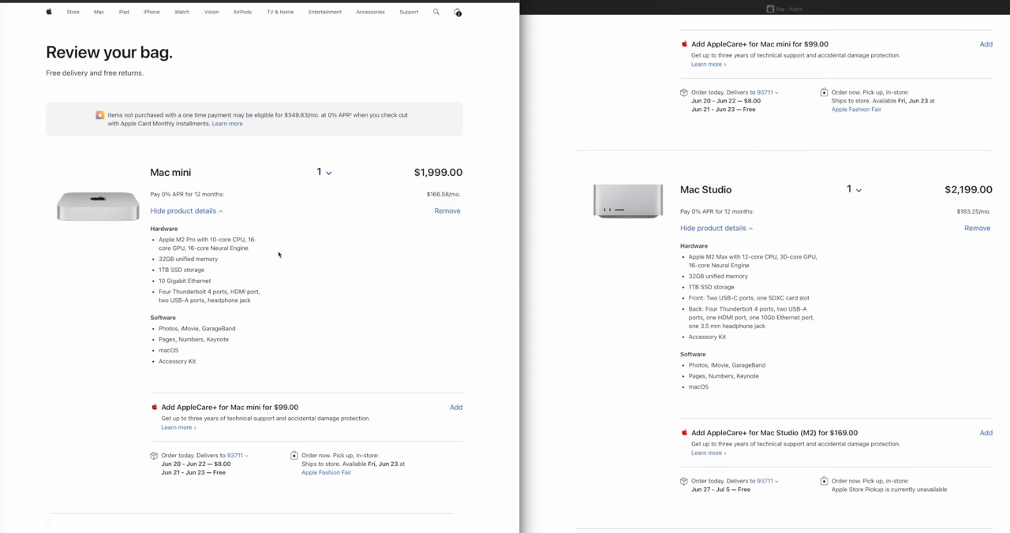
mouse_move(796, 266)
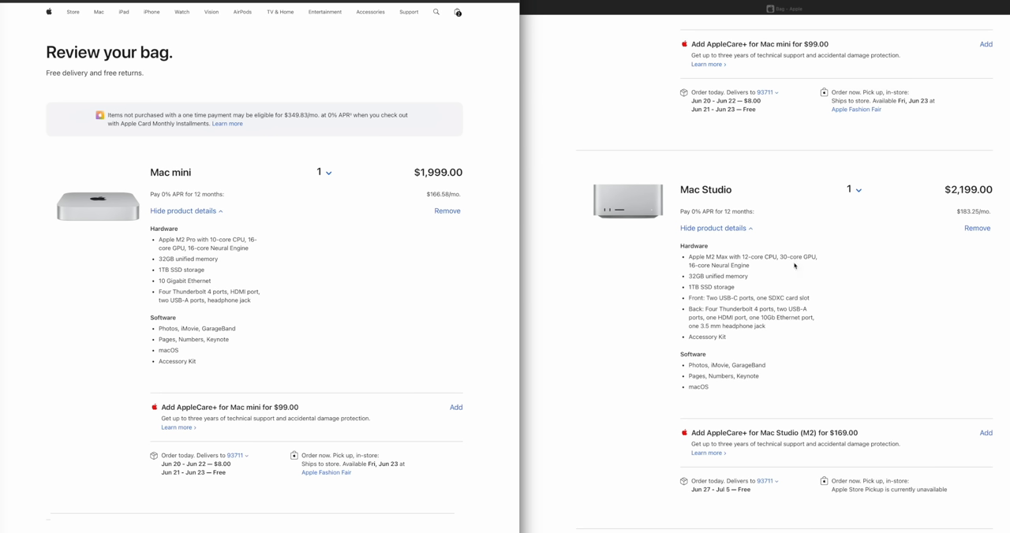
mouse_move(190, 298)
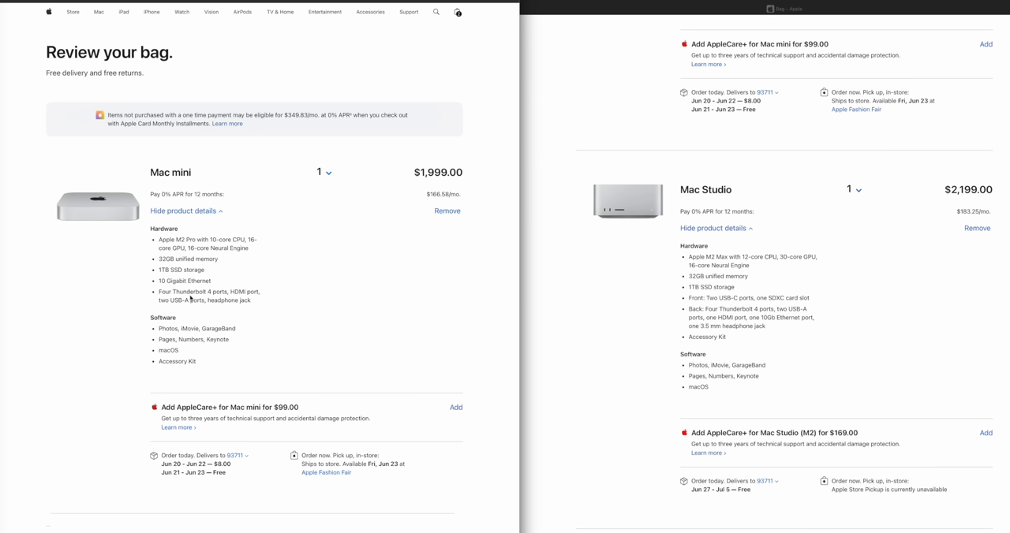
mouse_move(716, 286)
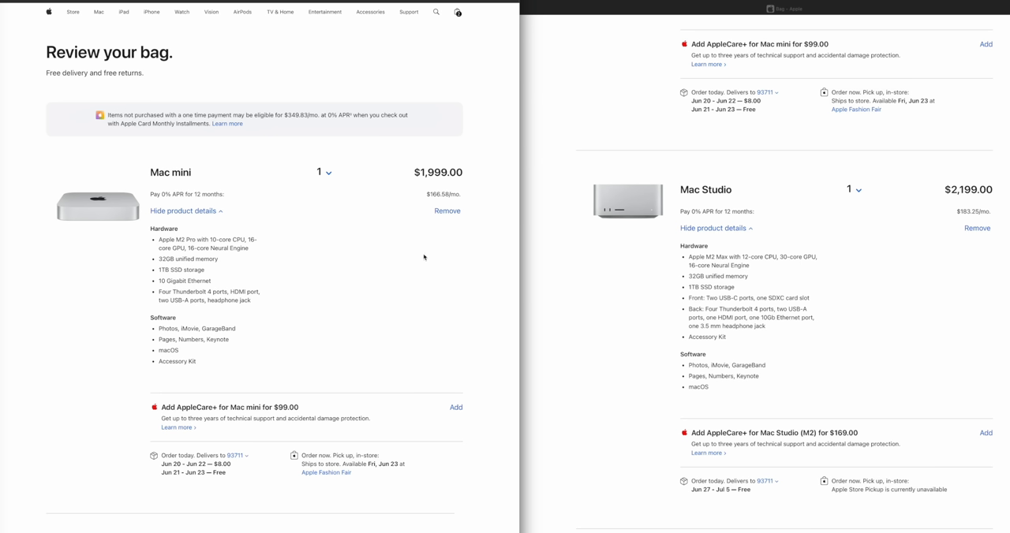
mouse_move(723, 330)
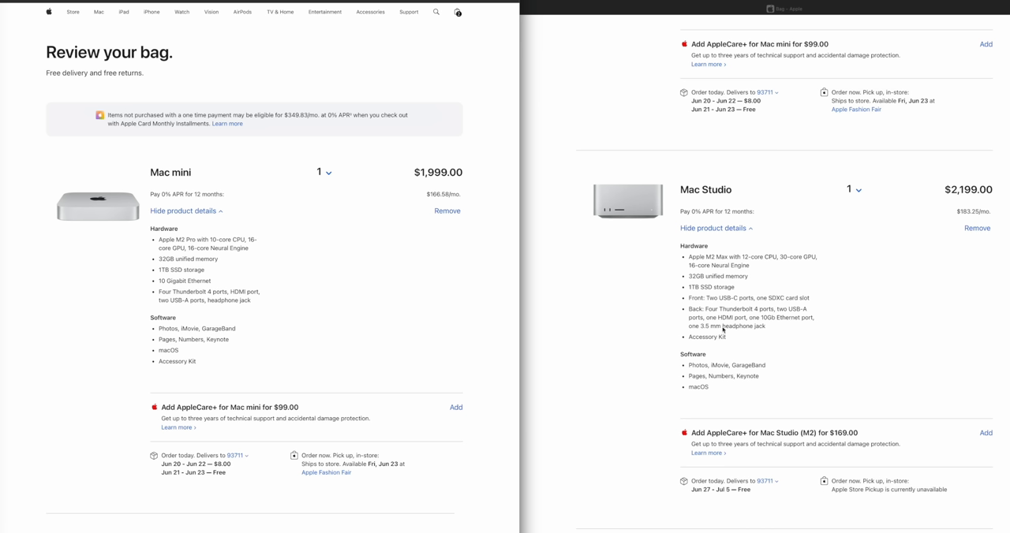
mouse_move(764, 326)
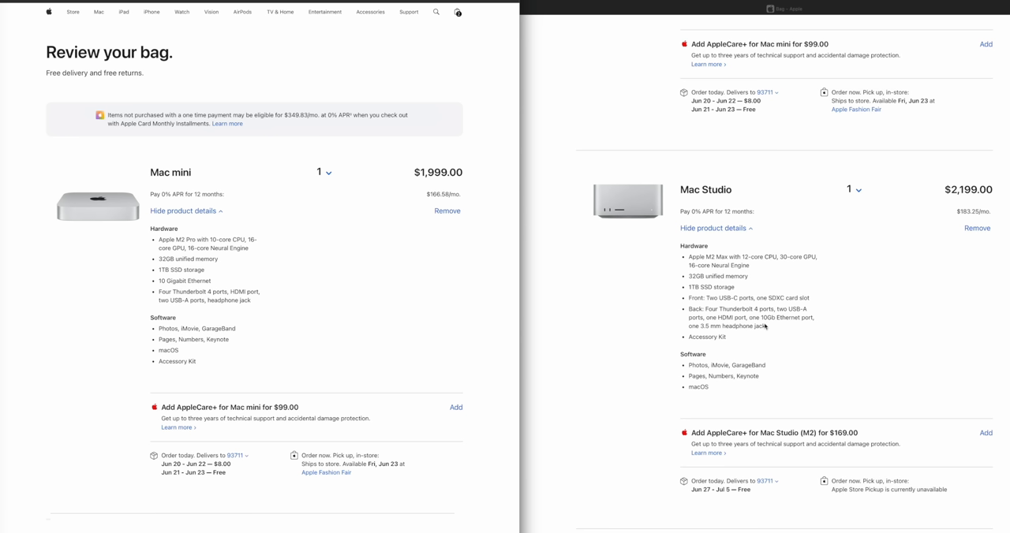
mouse_move(773, 326)
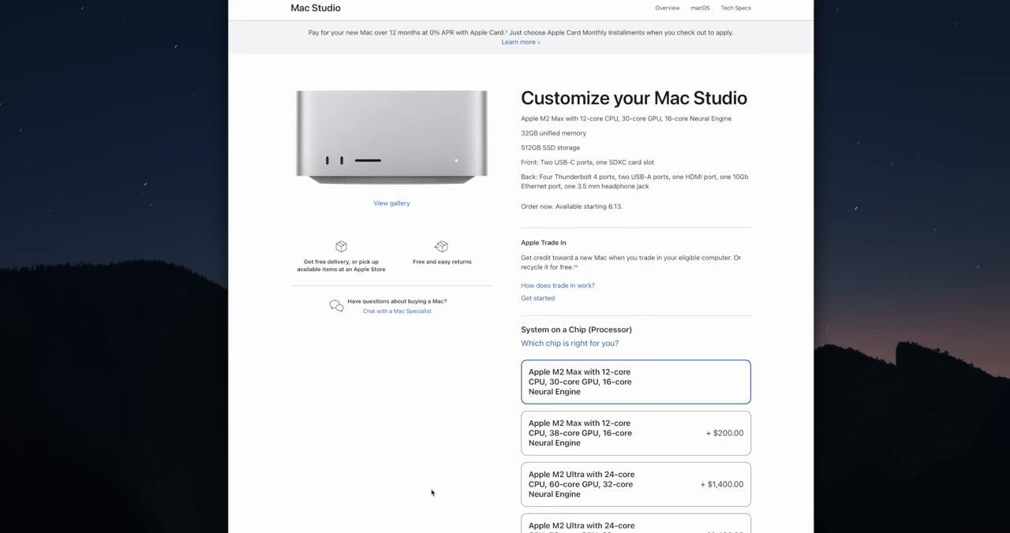
Pick the M2 Max 12-core CPU, 38-core GPU chip, then scroll to the Memory options.
scroll("down", 3)
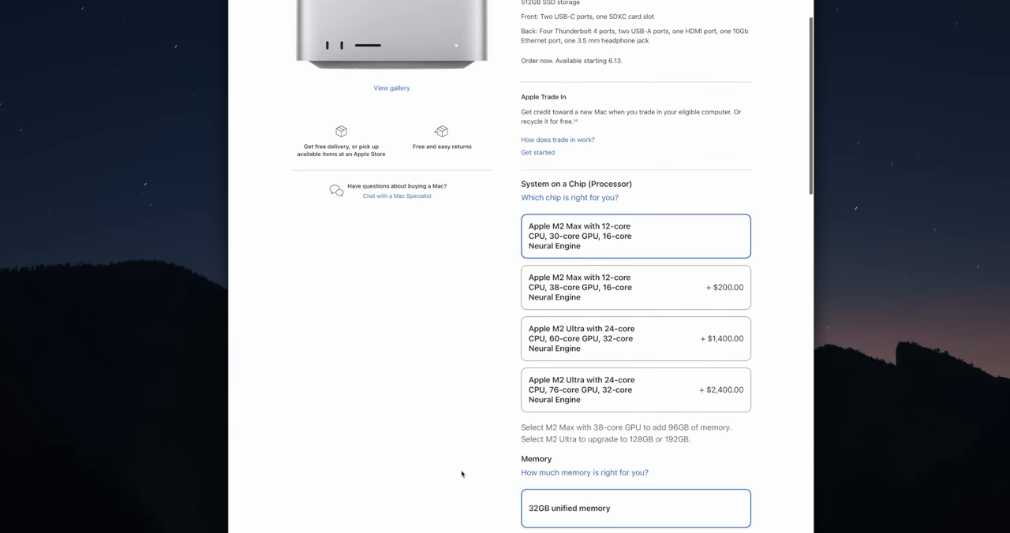
left_click(635, 284)
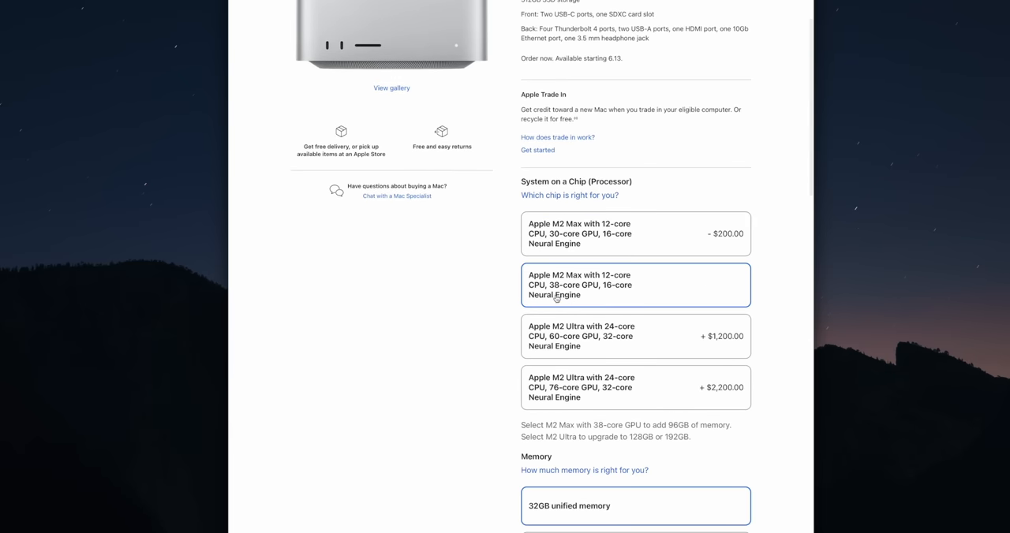
scroll("down", 3)
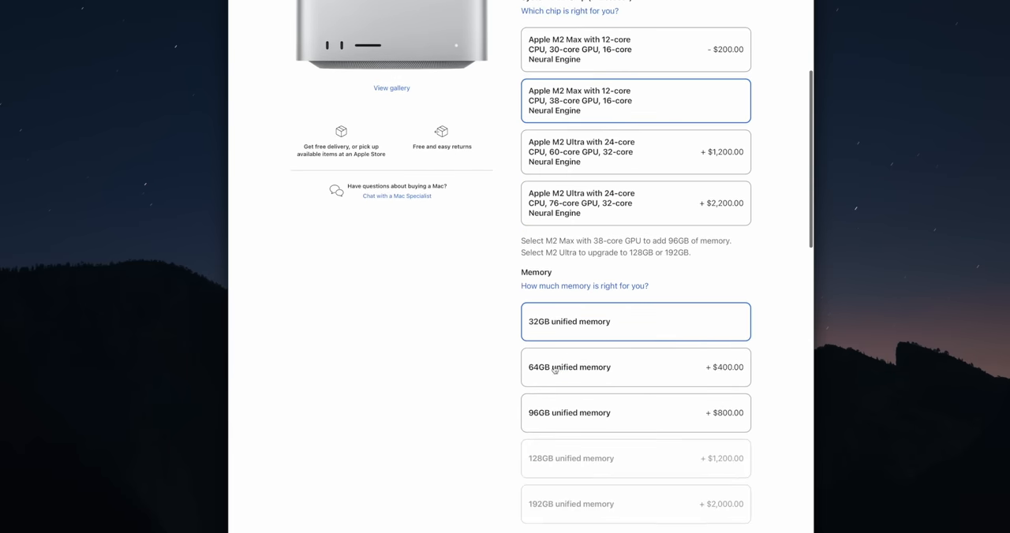
scroll("down", 3)
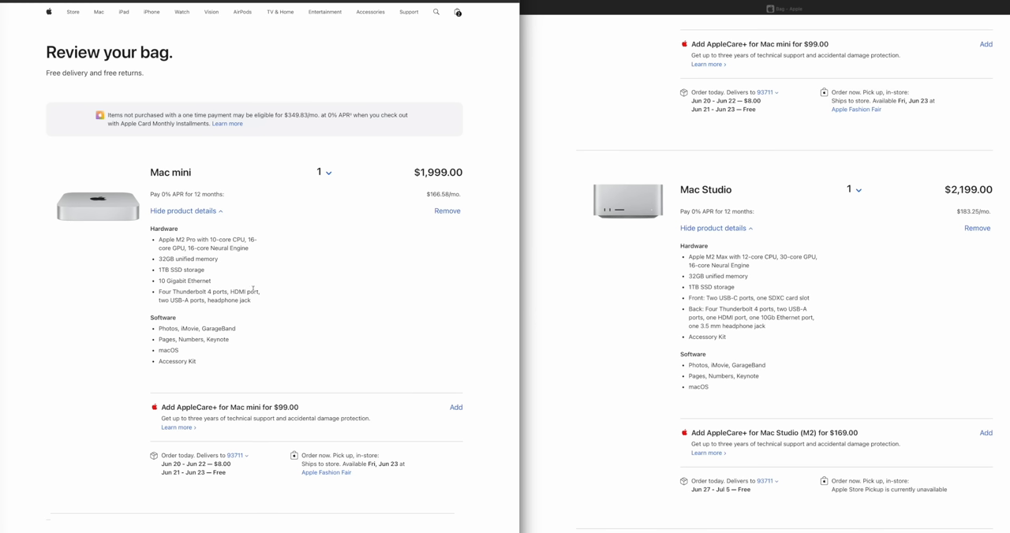
mouse_move(278, 254)
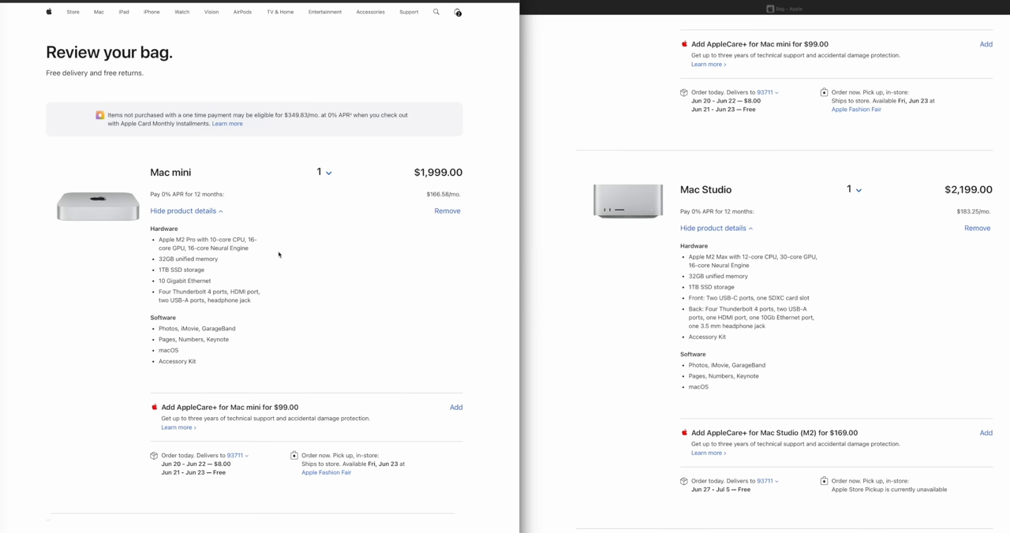
mouse_move(803, 272)
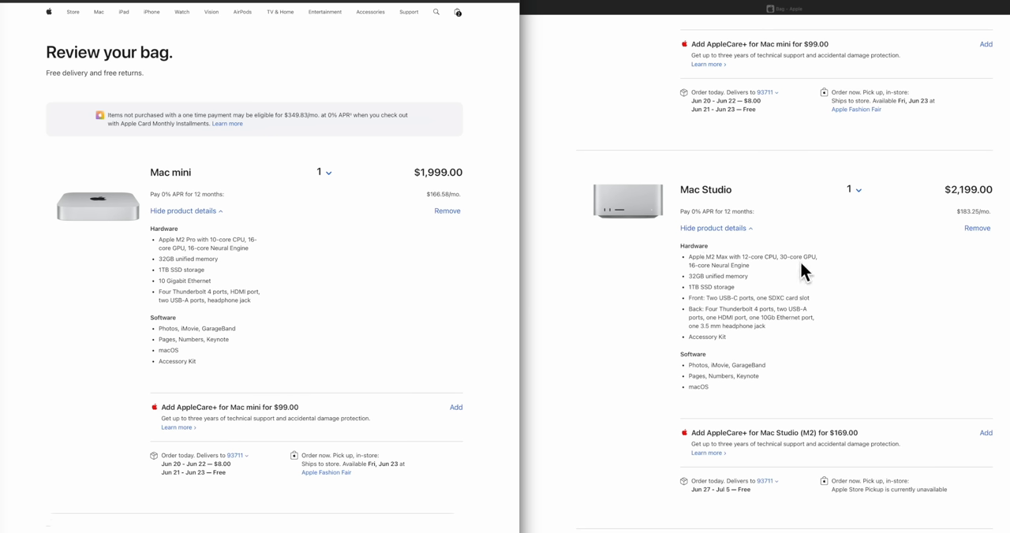